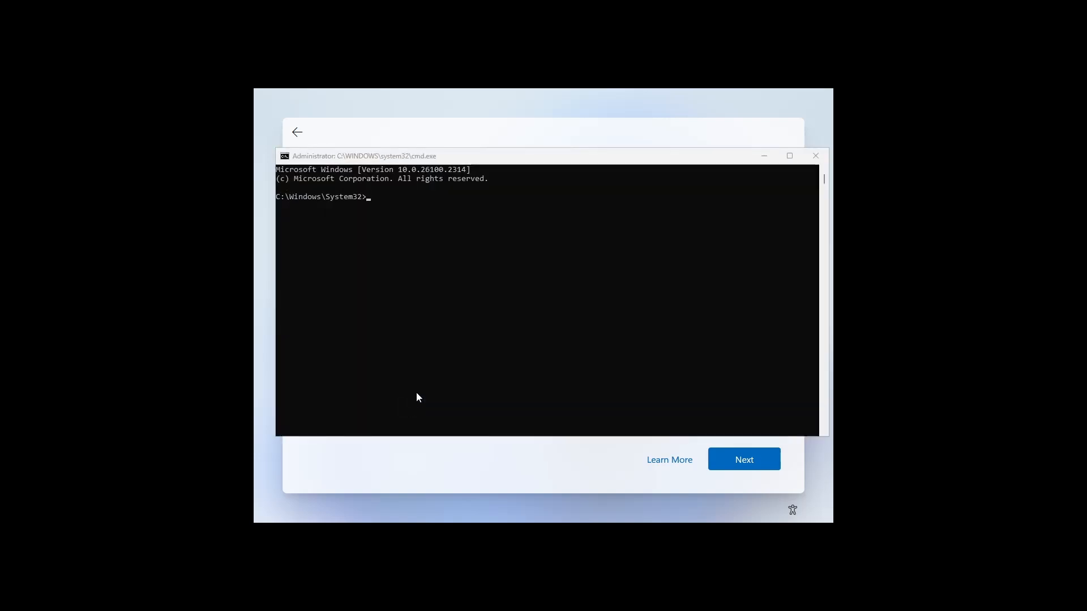
pyautogui.moveTo(419, 210)
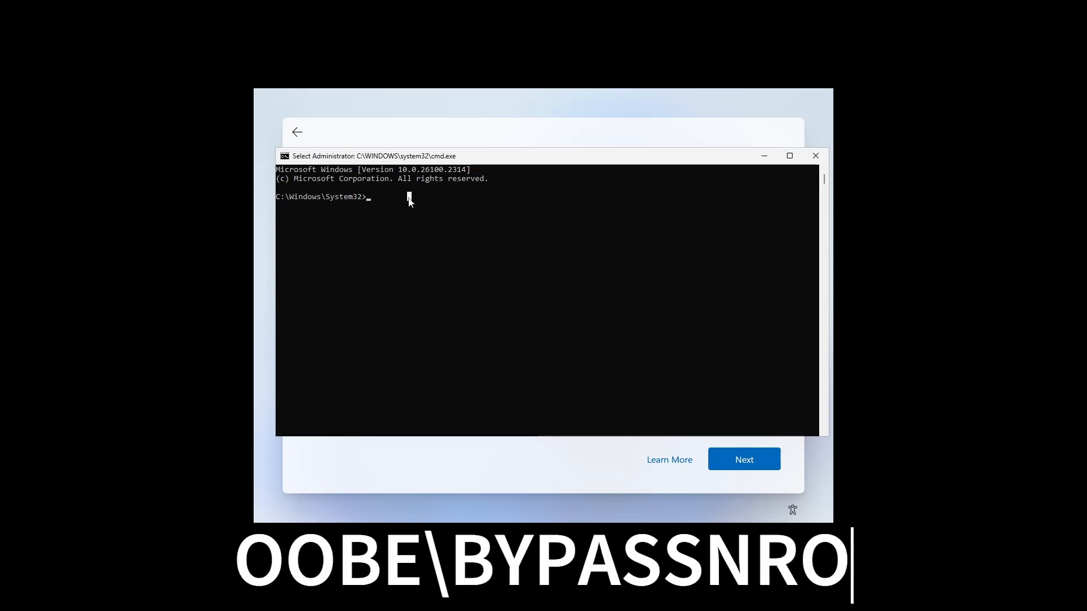
# Step: Enter the OOBE\BYPASSNRO command so setup restarts without the network requirement
pyautogui.write('OO')
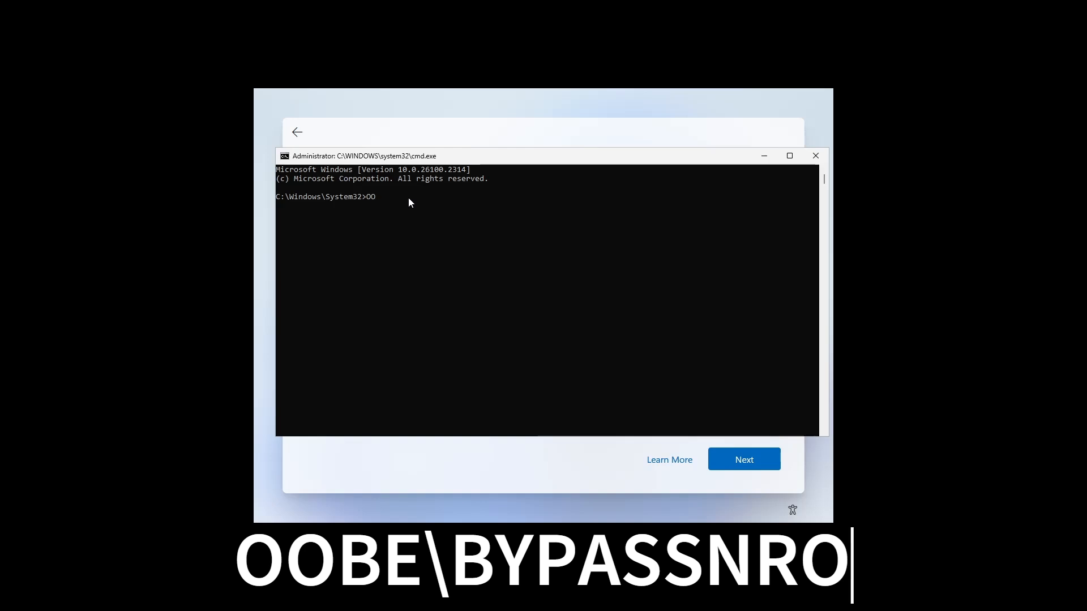
pyautogui.write('BE')
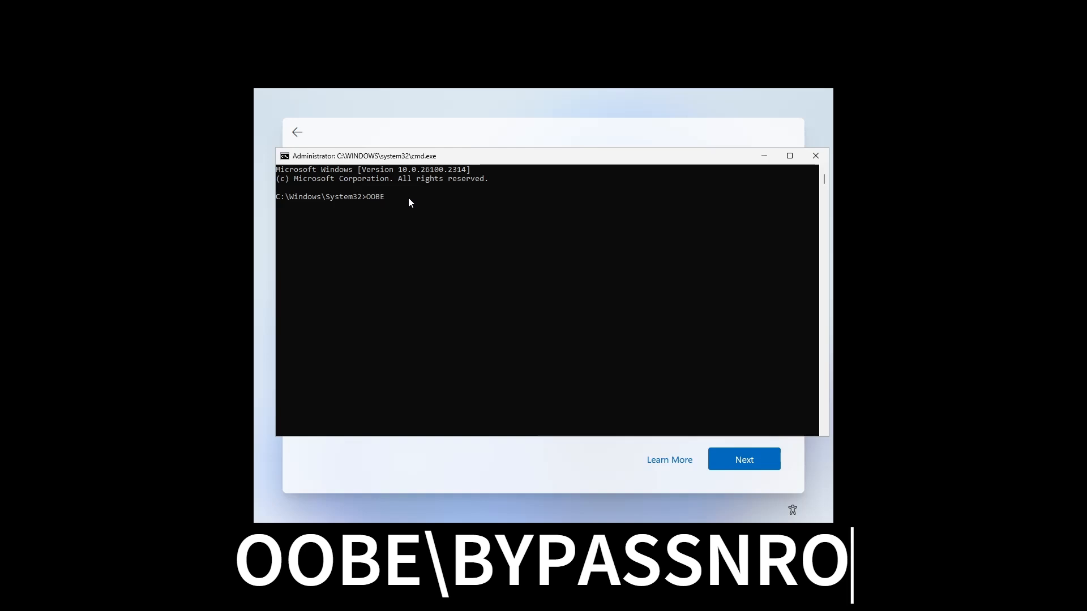
pyautogui.write('\\')
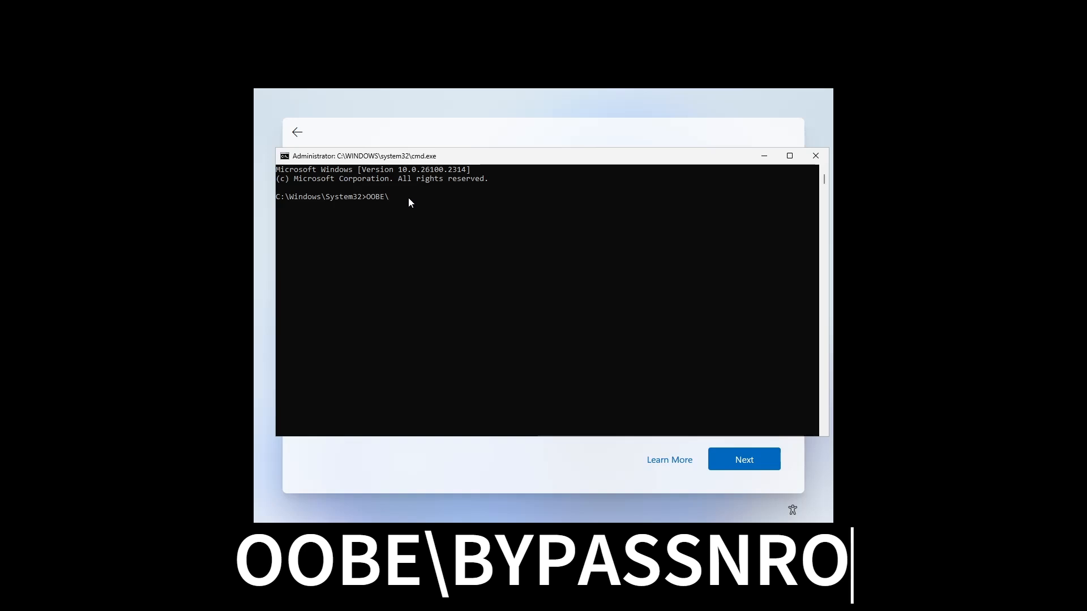
pyautogui.write('BYP')
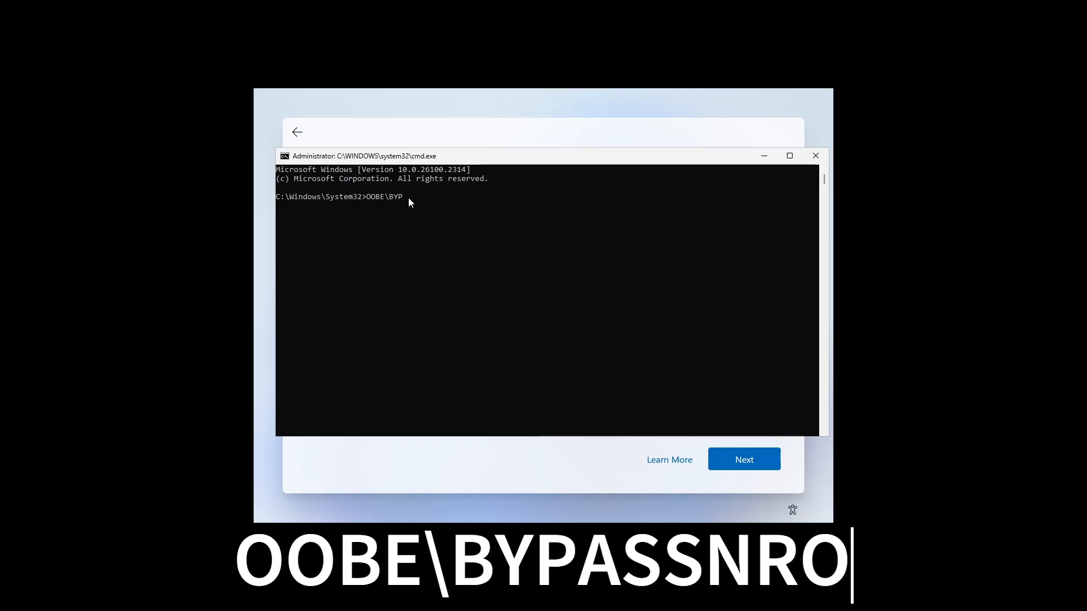
pyautogui.write('ASS')
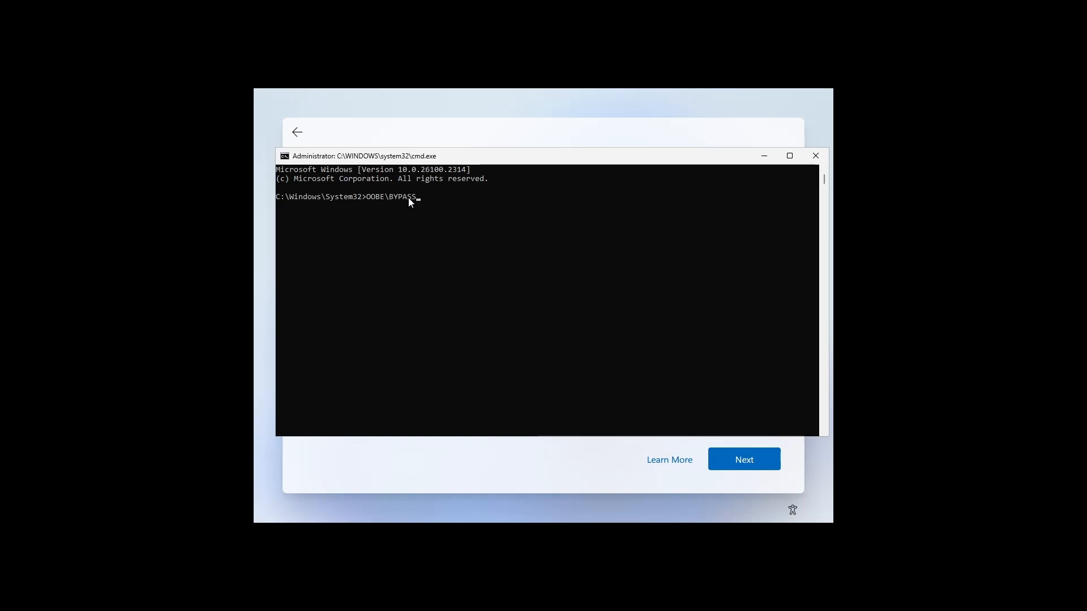
pyautogui.write('PRO')
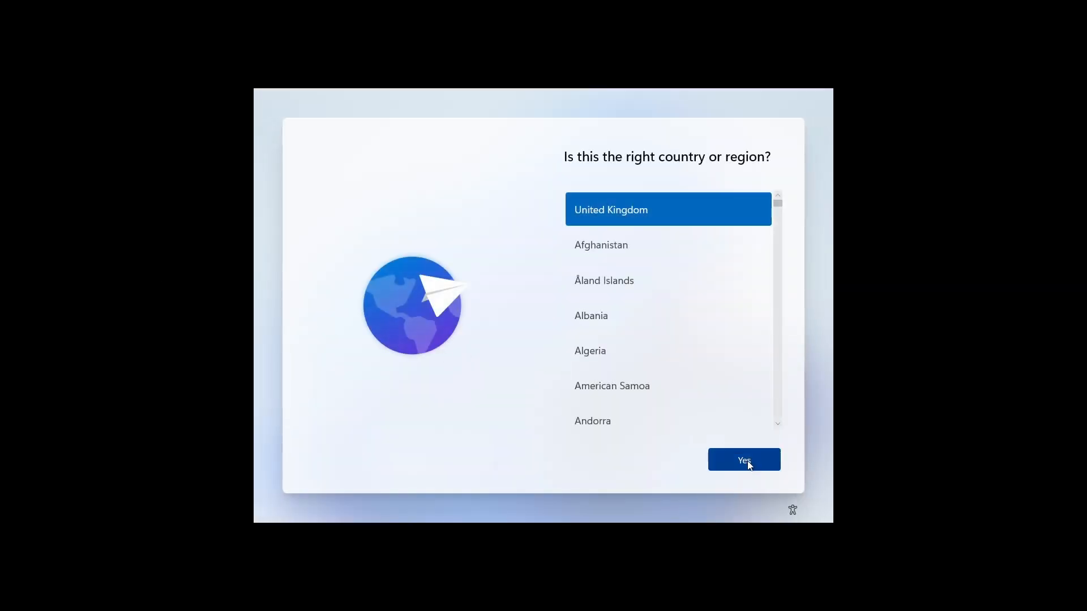
# Step: Accept United Kingdom region and keyboard, skip a second layout, and choose 'I don't have internet'
pyautogui.click(742, 459)
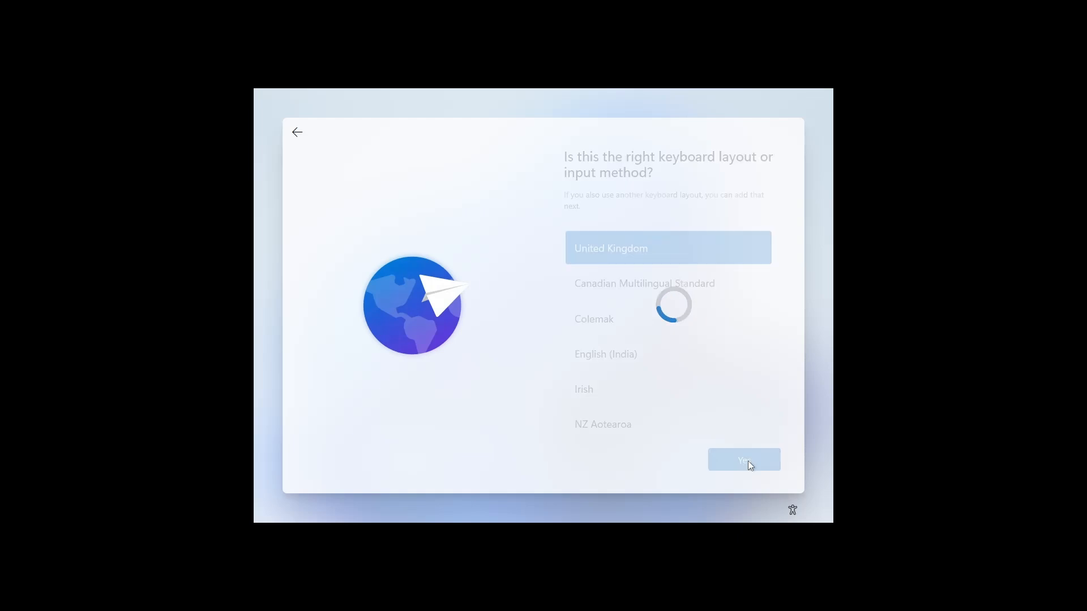
pyautogui.click(743, 459)
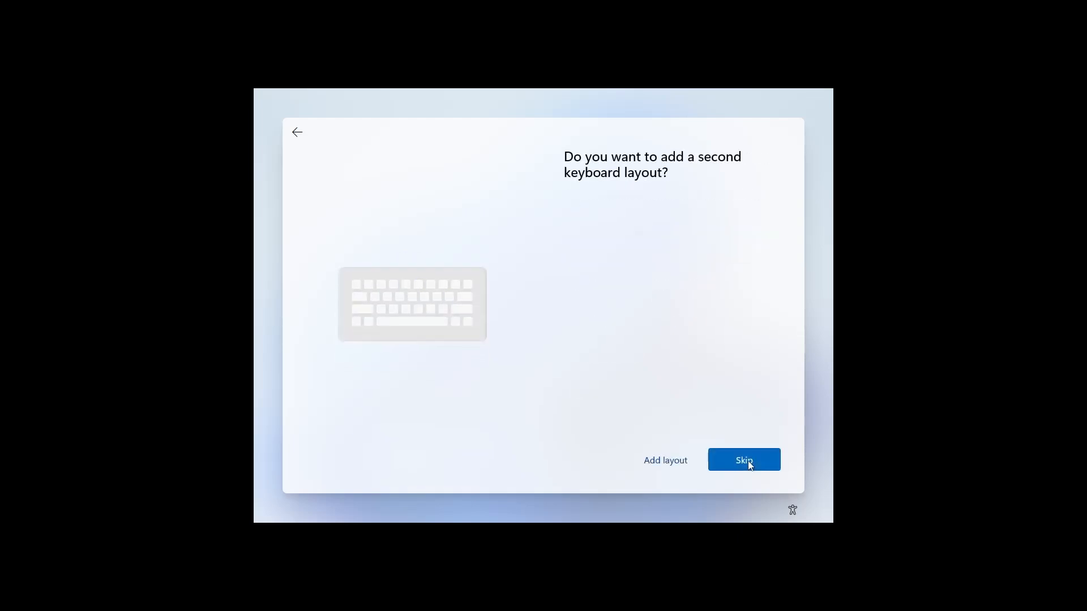
pyautogui.click(743, 460)
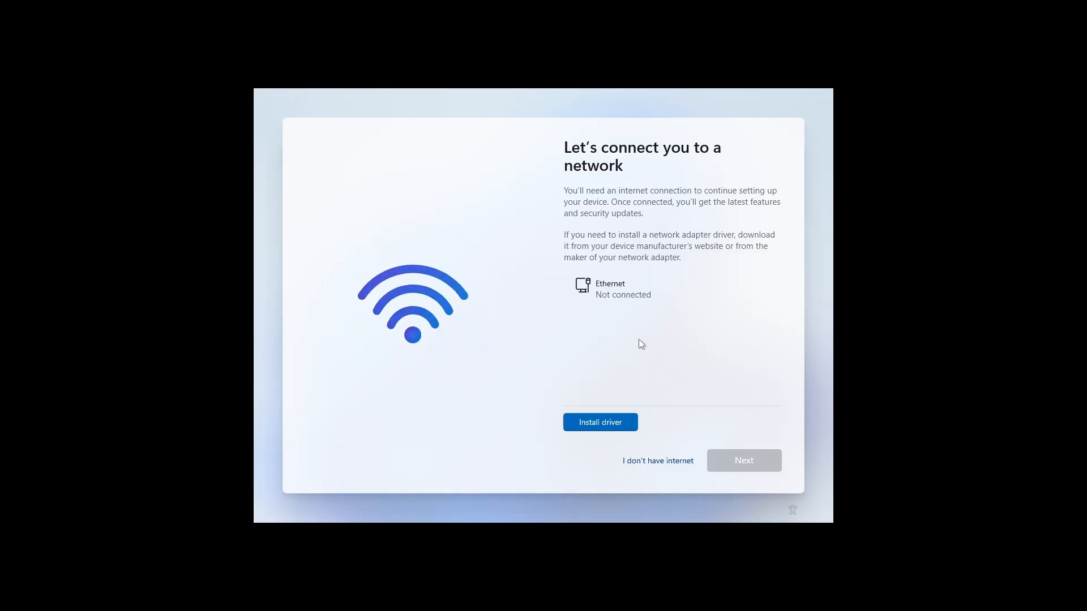
pyautogui.moveTo(657, 461)
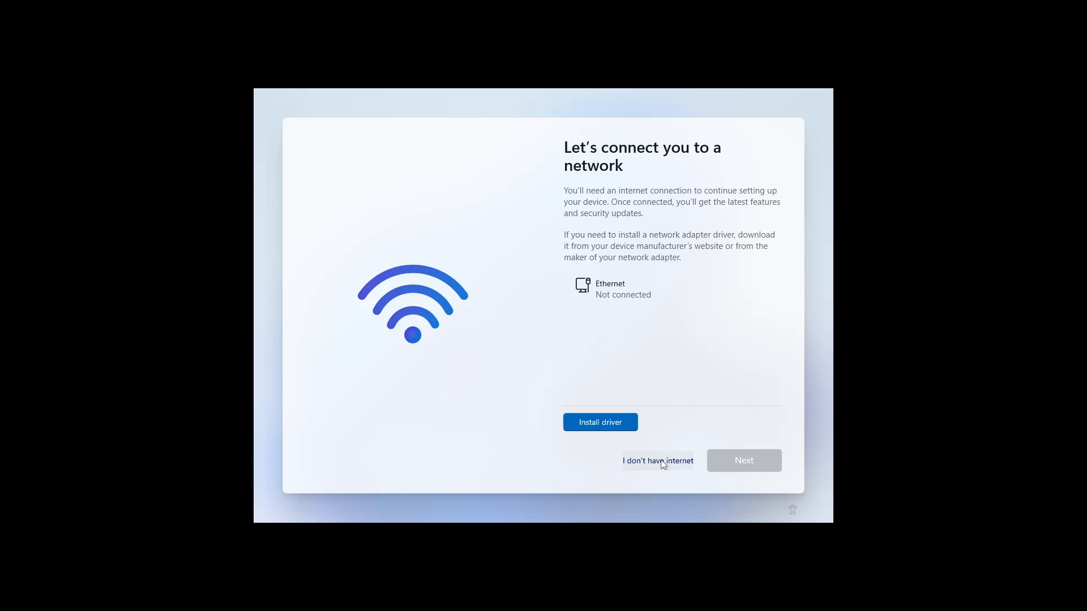
pyautogui.click(656, 461)
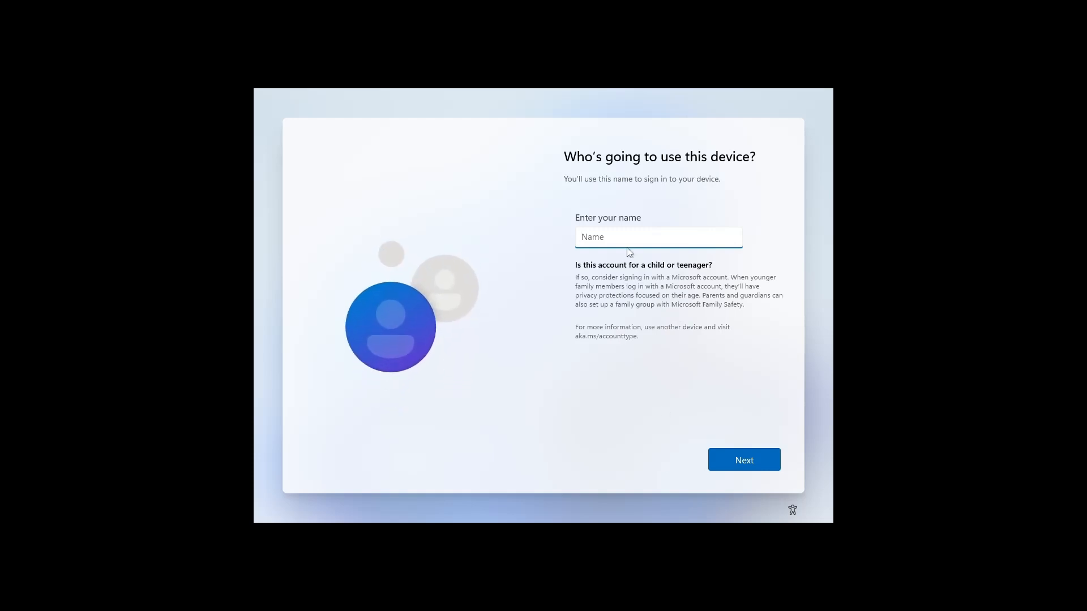
# Step: Create the local account CADTB with its password entered and confirmed
pyautogui.click(657, 236)
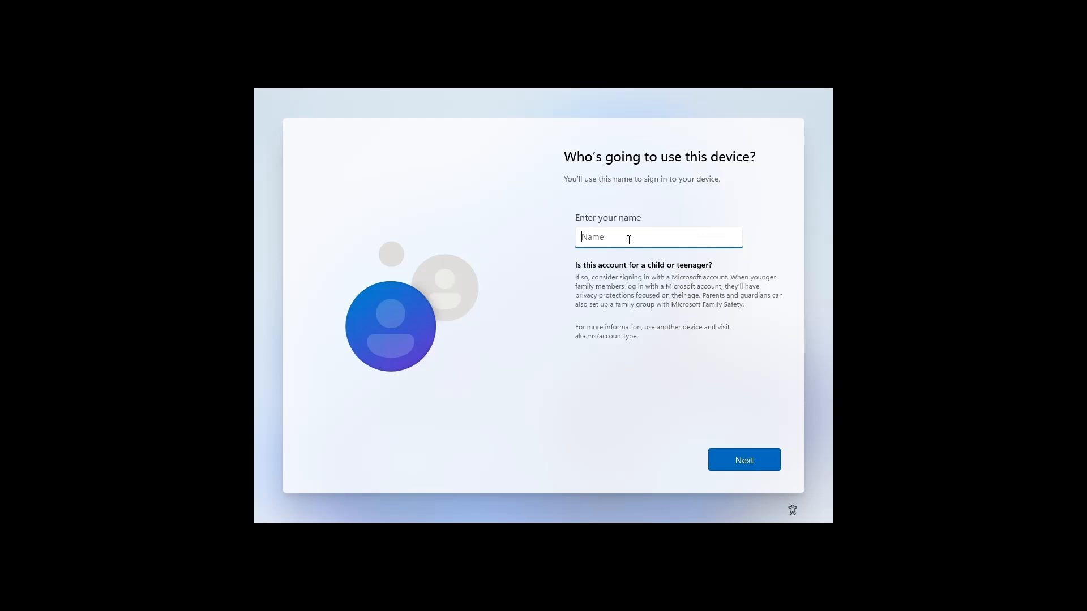
pyautogui.write('CADT')
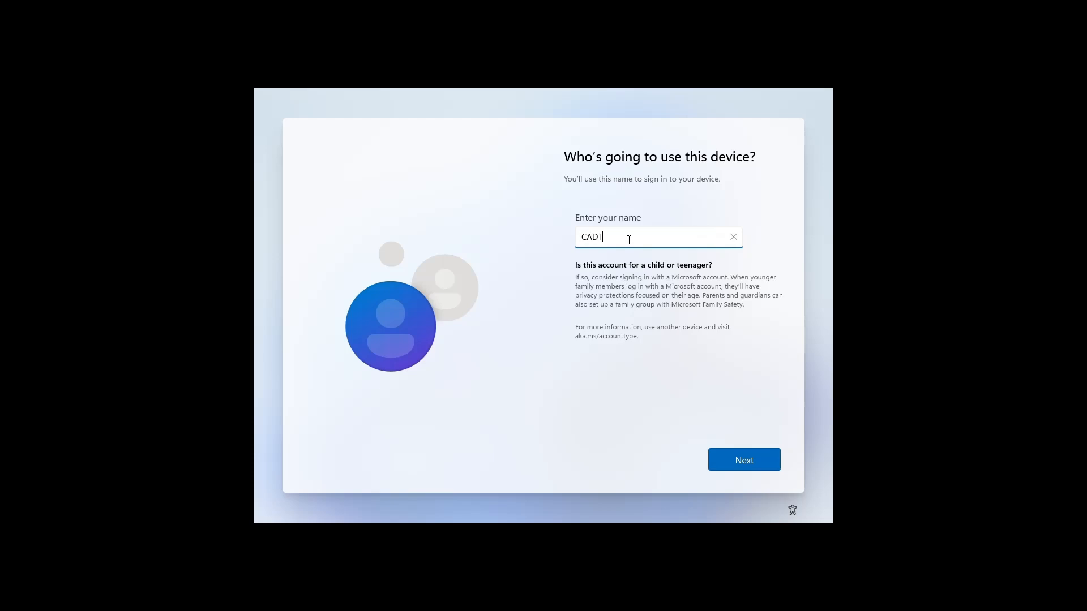
pyautogui.write('B')
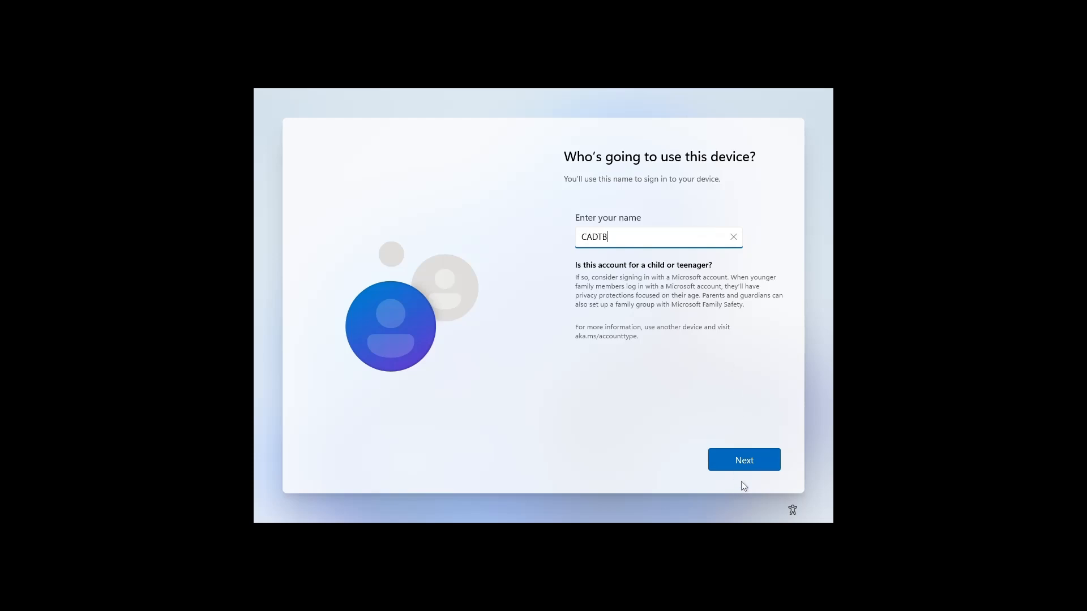
pyautogui.click(743, 460)
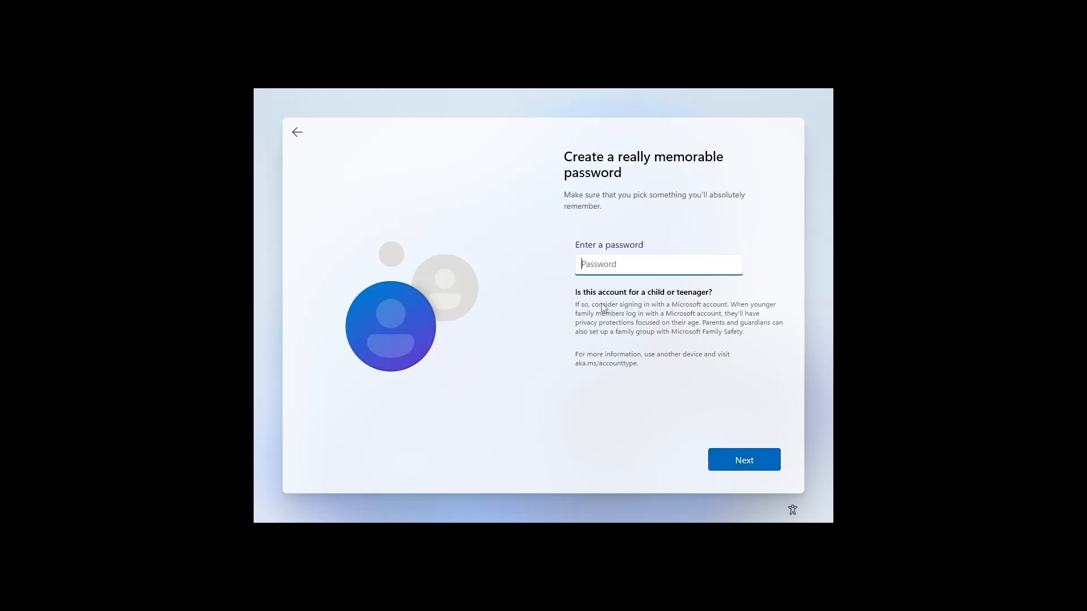
pyautogui.write('••')
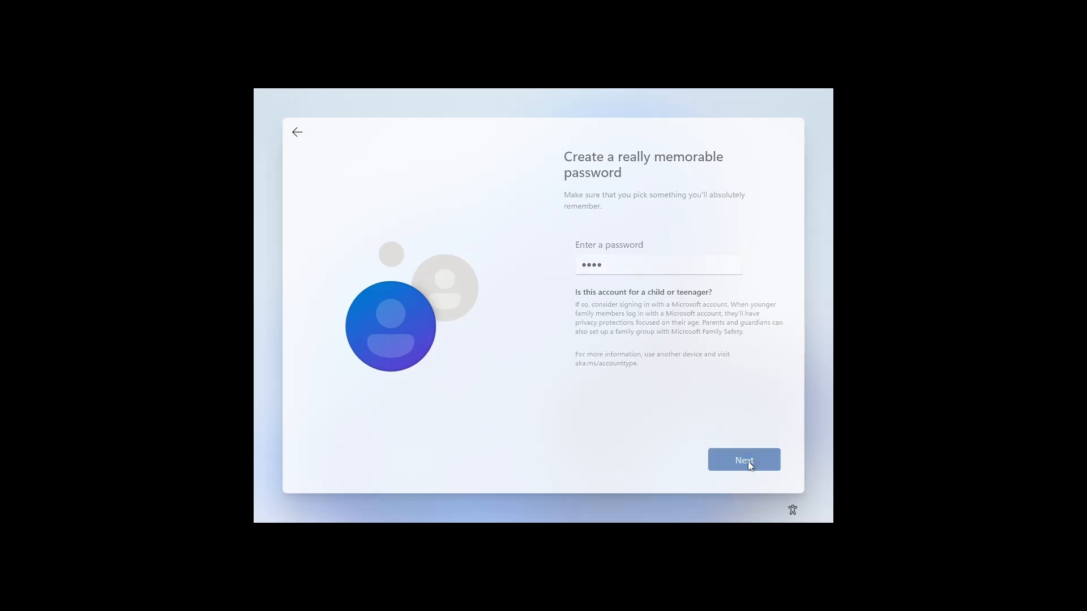
pyautogui.click(742, 460)
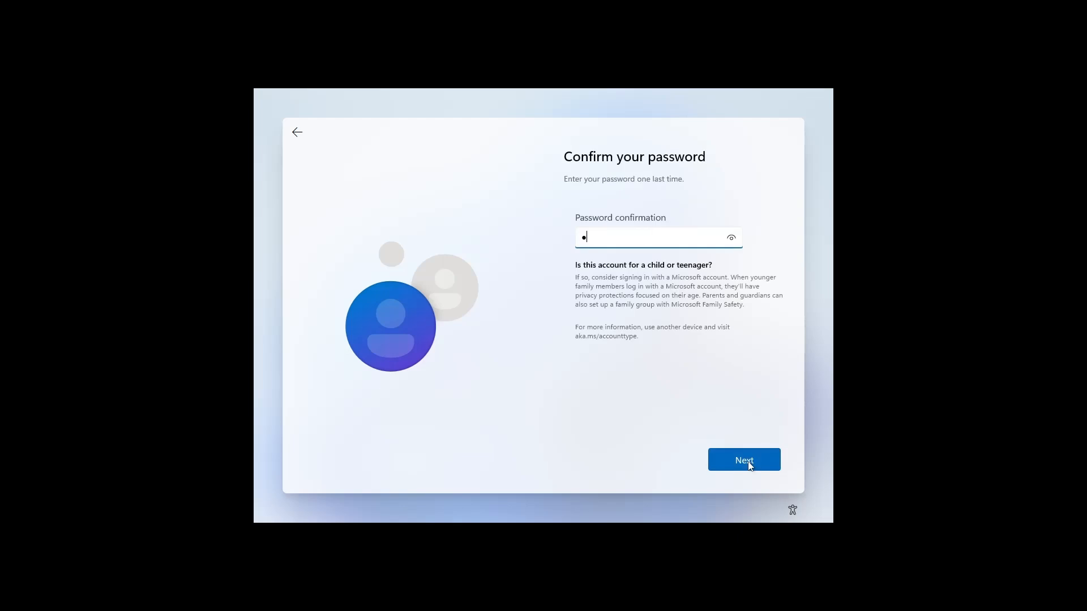
pyautogui.write('••')
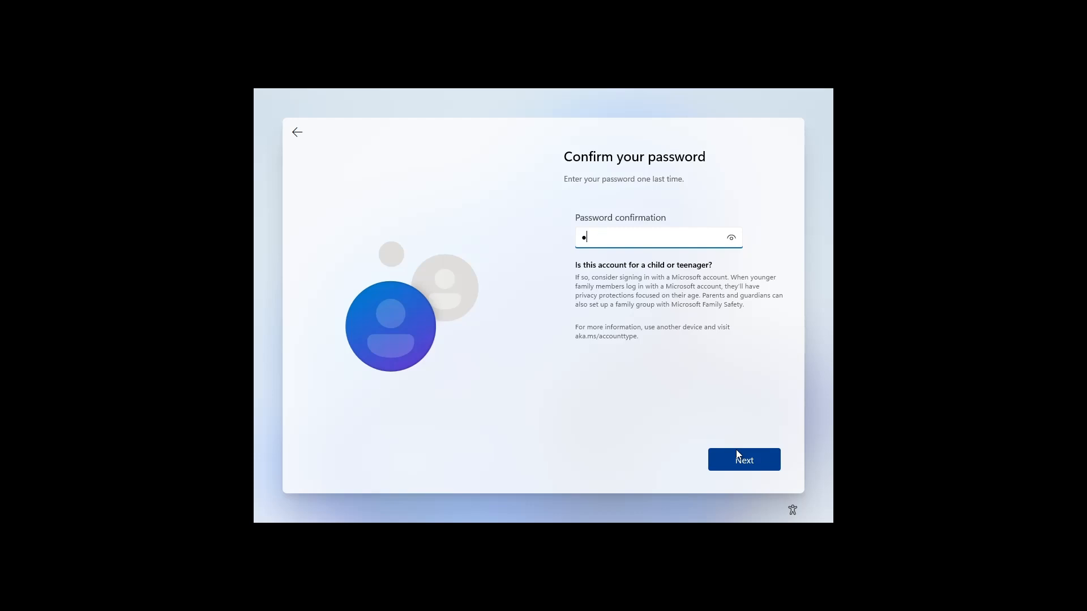
pyautogui.click(743, 460)
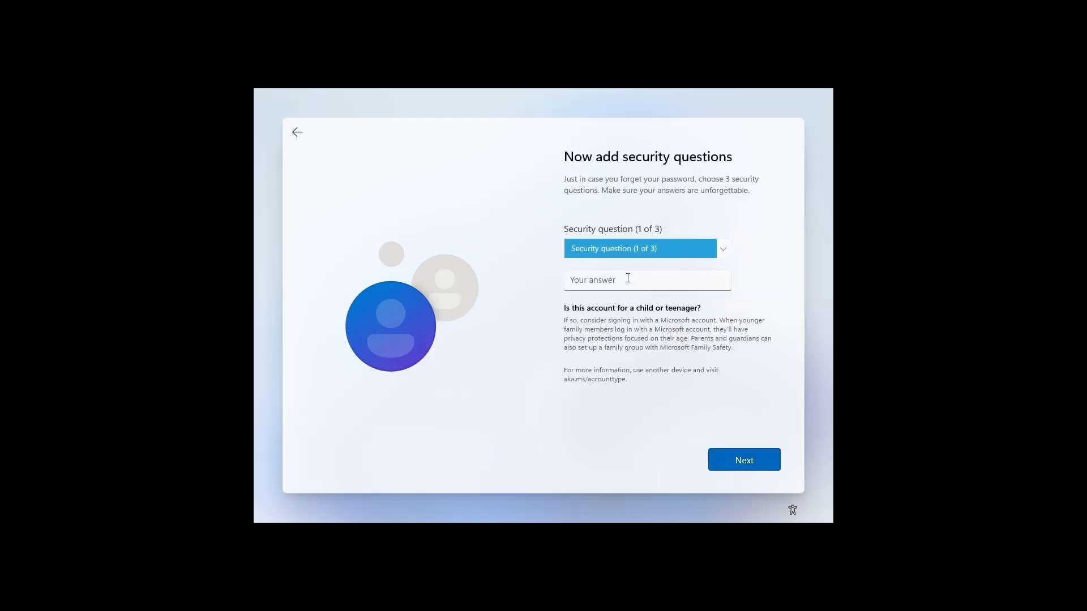
# Step: Answer the first pet's name question with 'ca' and choose first school as the second question
pyautogui.click(721, 248)
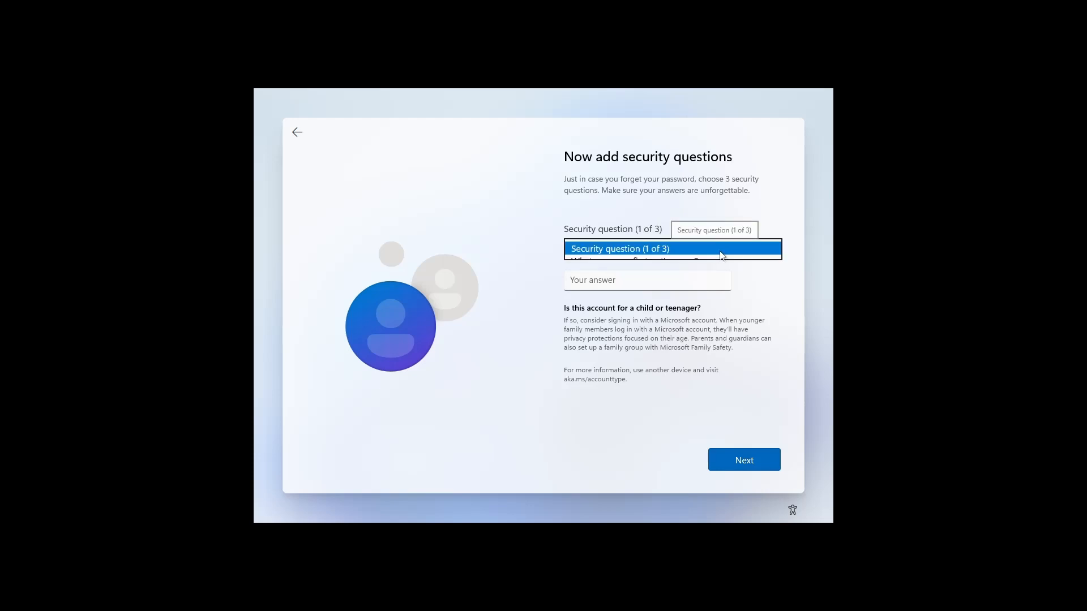
pyautogui.click(625, 248)
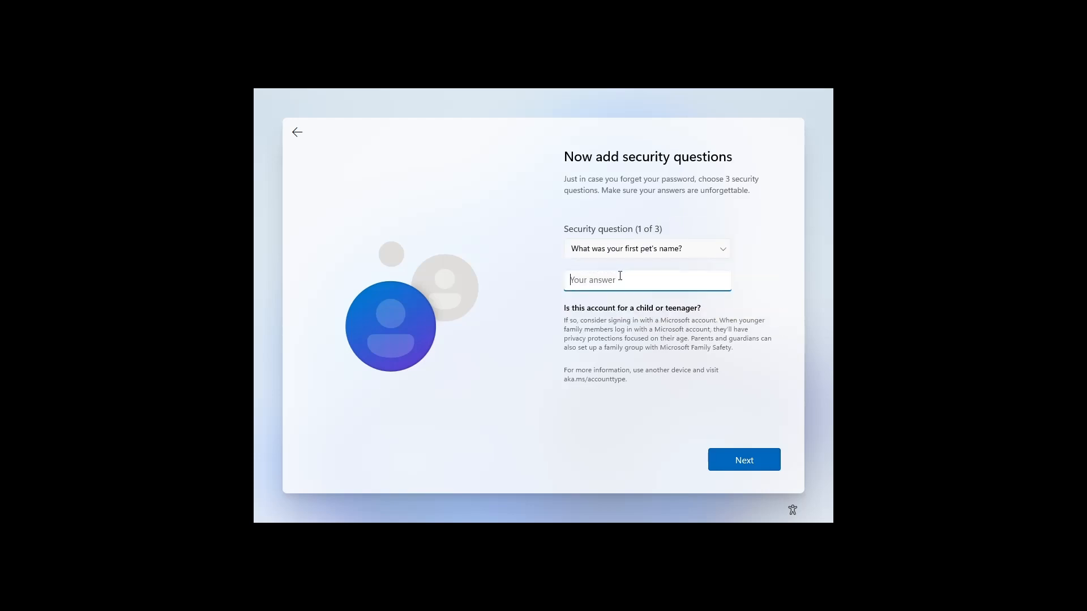
pyautogui.write('ca')
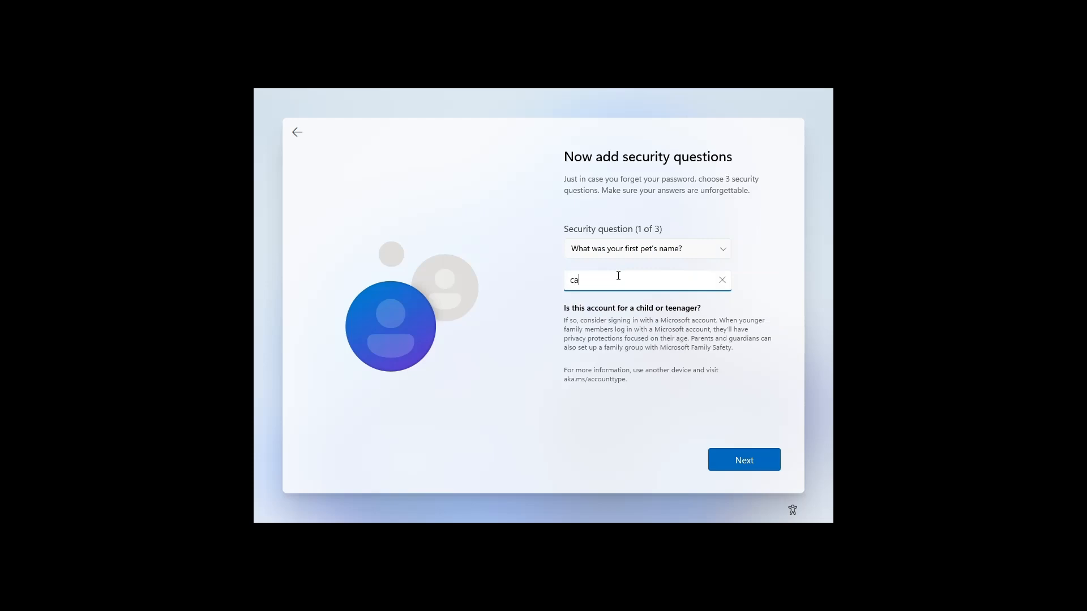
pyautogui.click(744, 460)
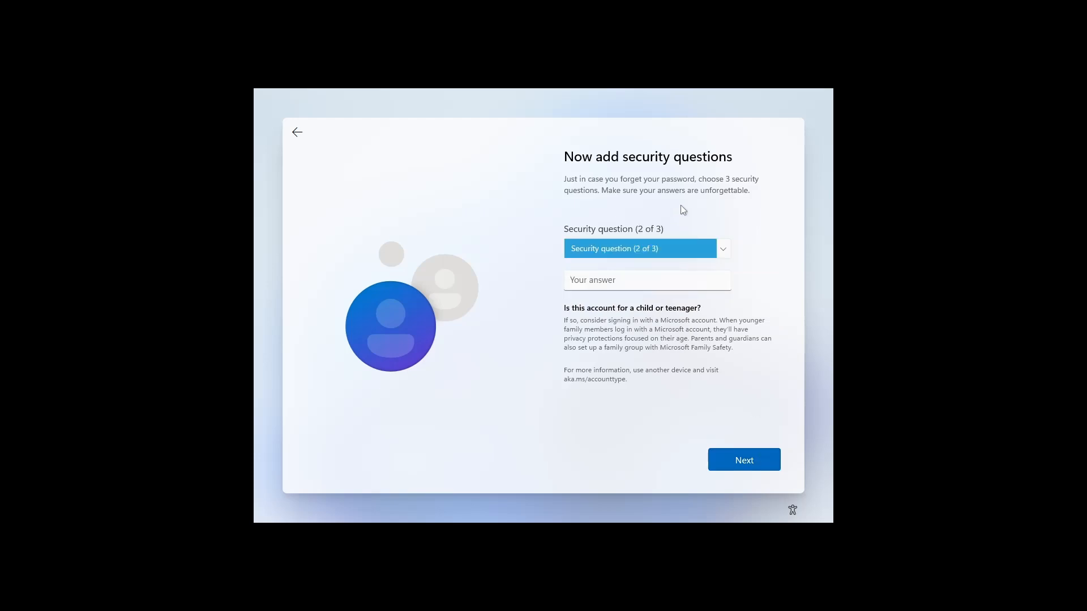
pyautogui.click(645, 248)
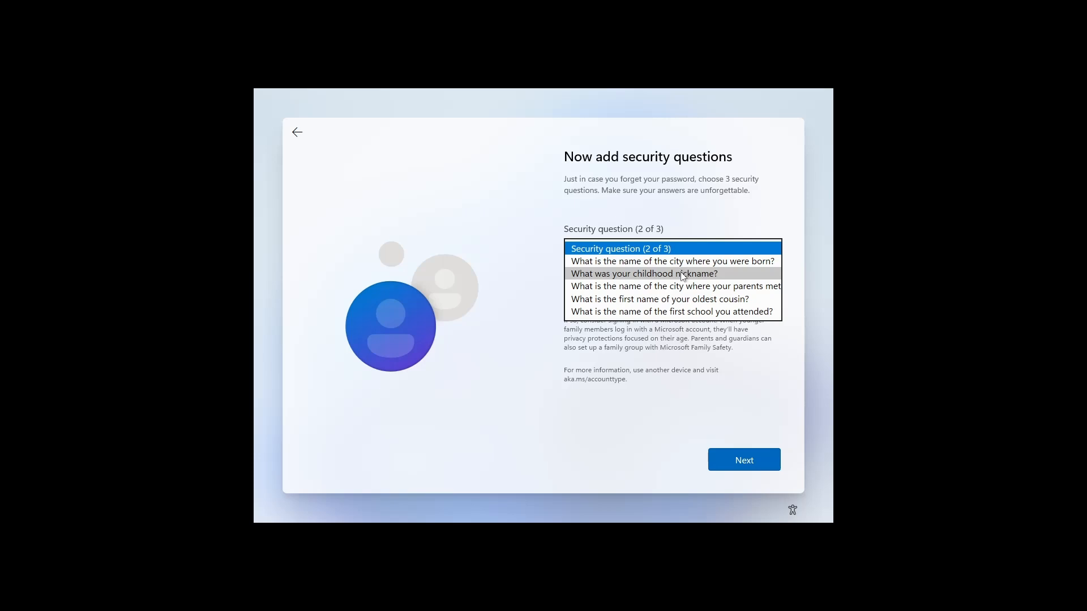
pyautogui.moveTo(672, 311)
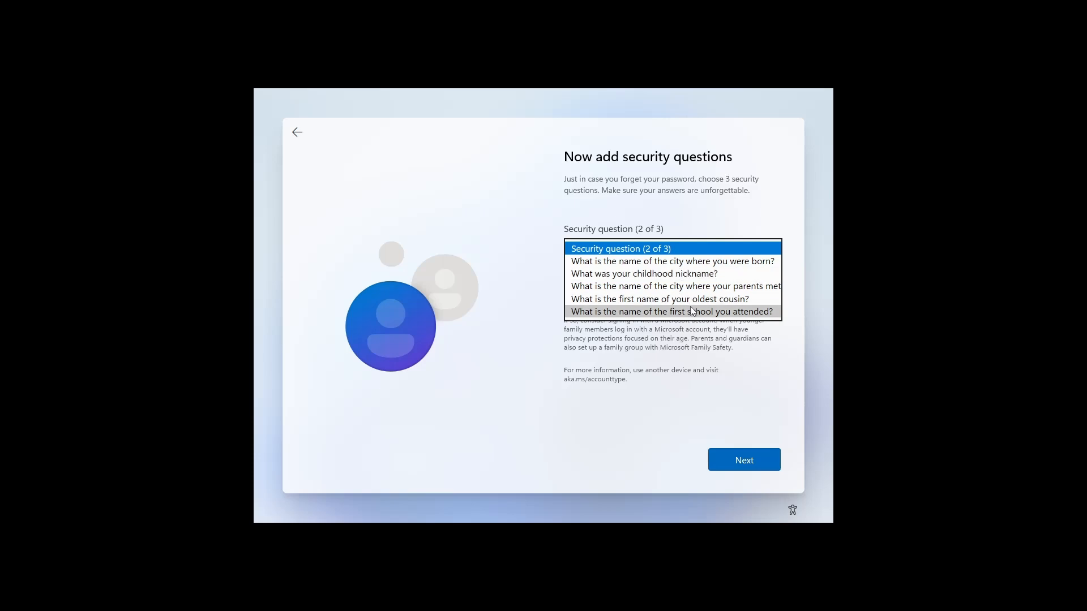
pyautogui.click(671, 311)
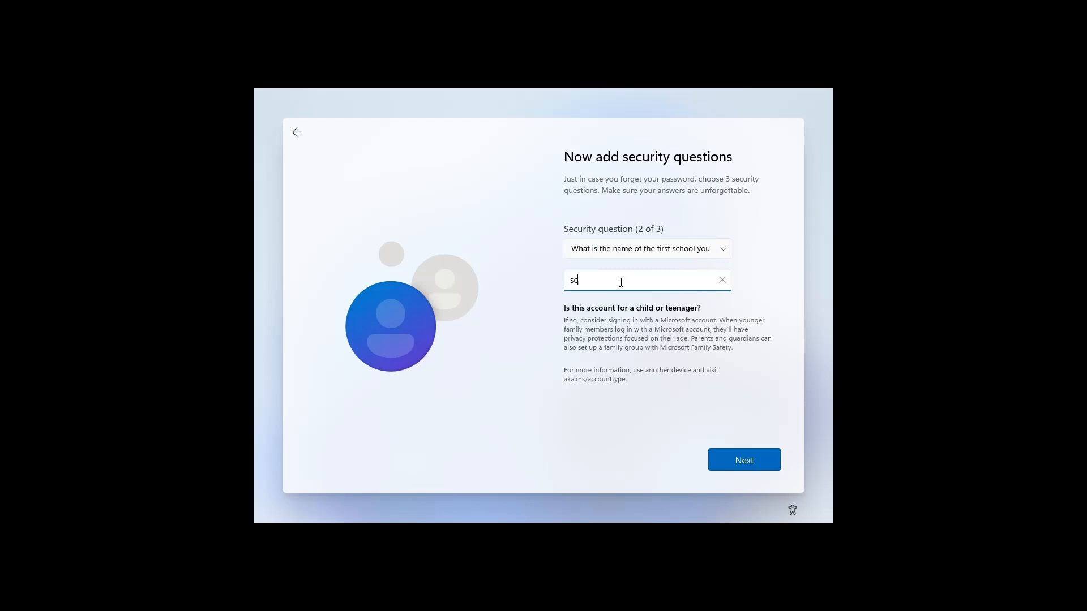
# Step: Submit the second answer and answer the birth city question with 'city'
pyautogui.click(743, 459)
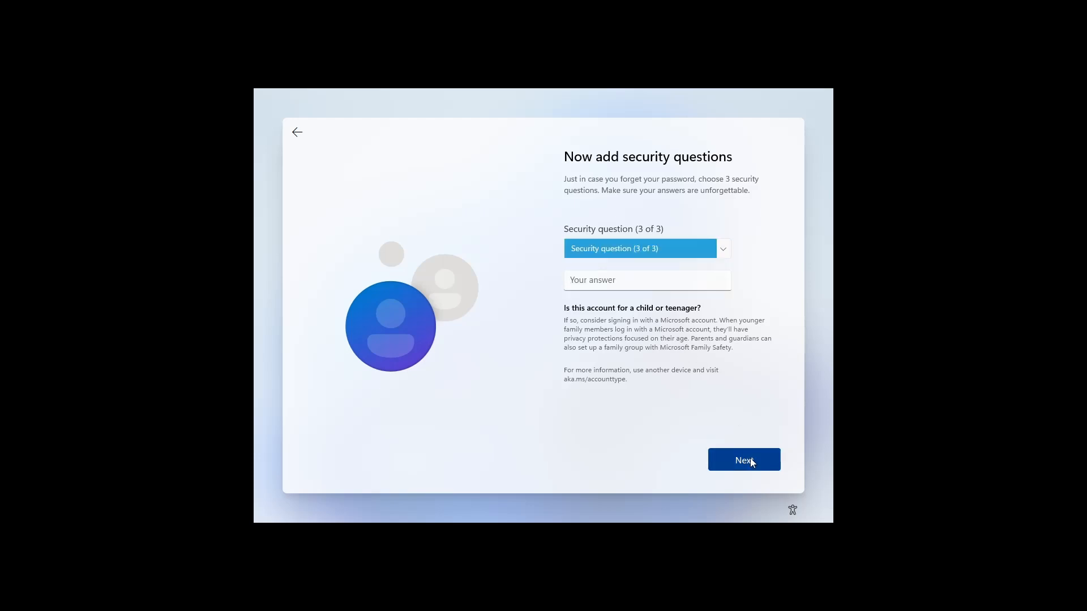
pyautogui.click(645, 248)
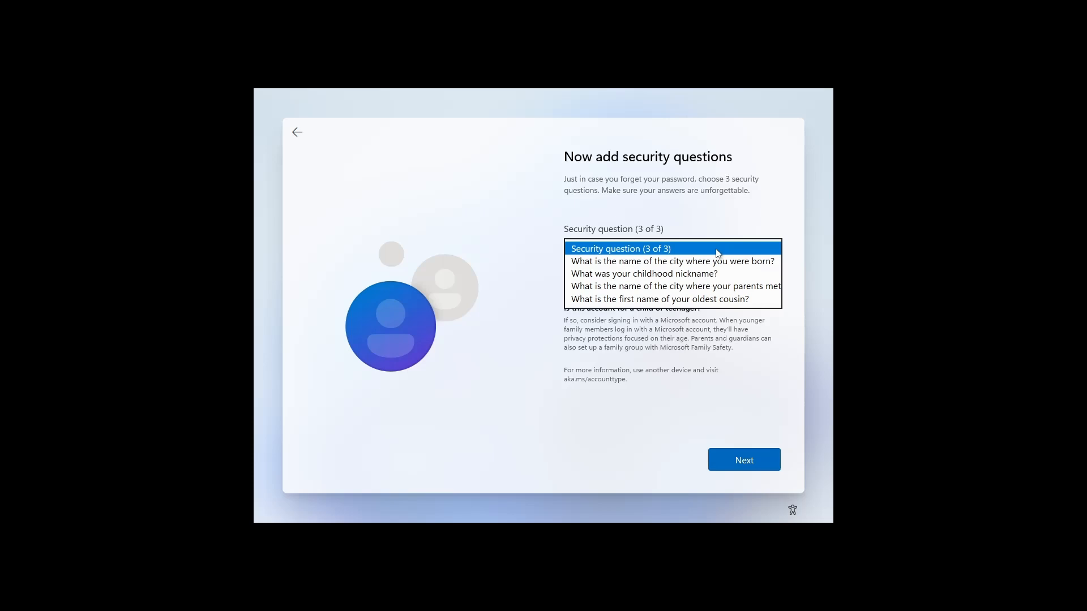
pyautogui.click(671, 262)
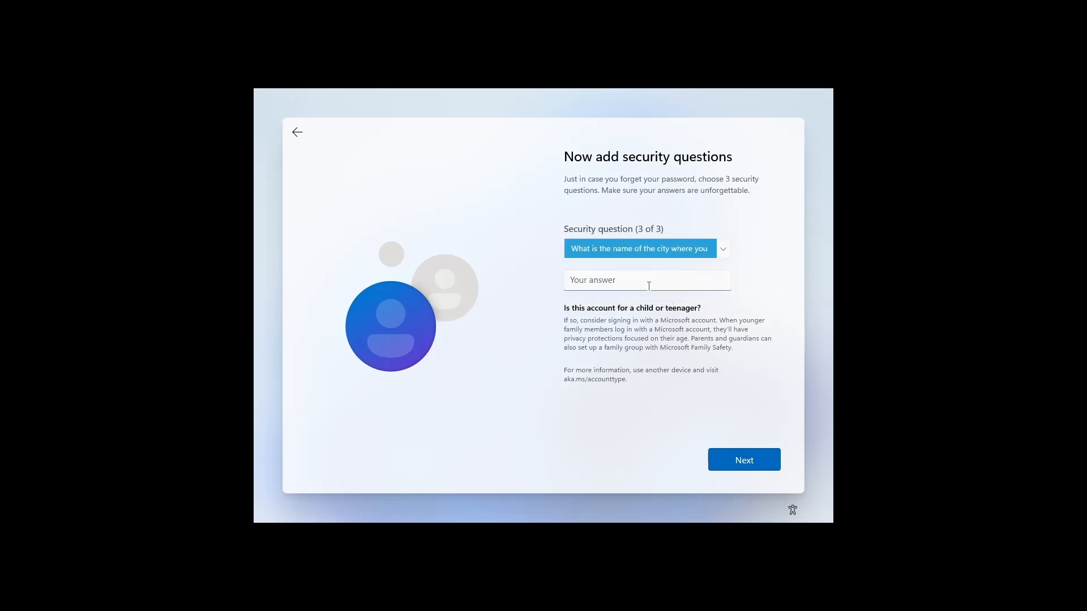
pyautogui.write('city')
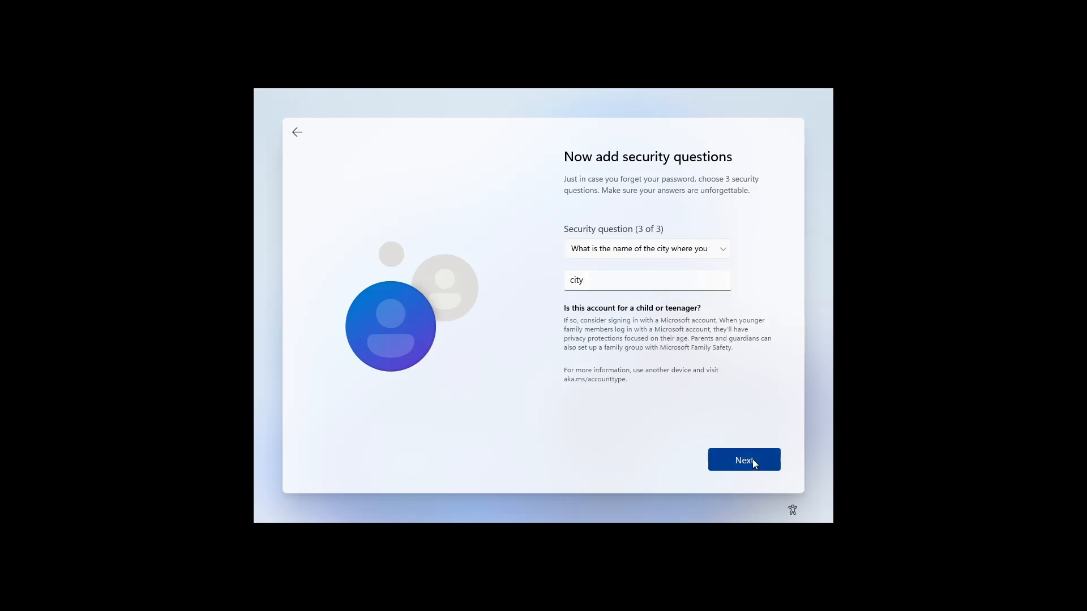
pyautogui.click(743, 460)
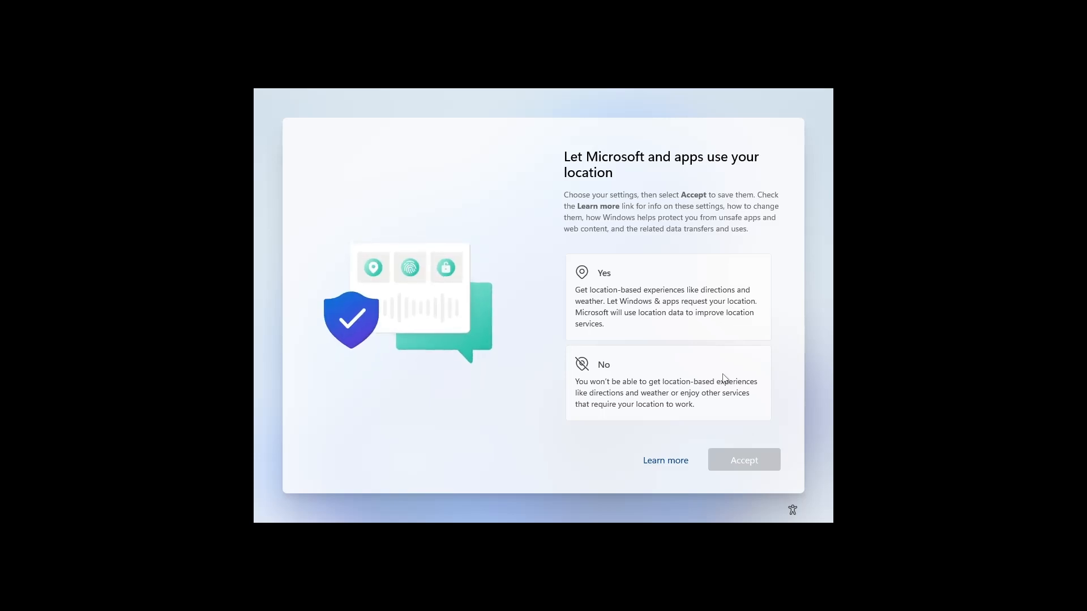
# Step: Accept the Location, Find my device, Diagnostic data and Inking & typing privacy settings
pyautogui.click(743, 460)
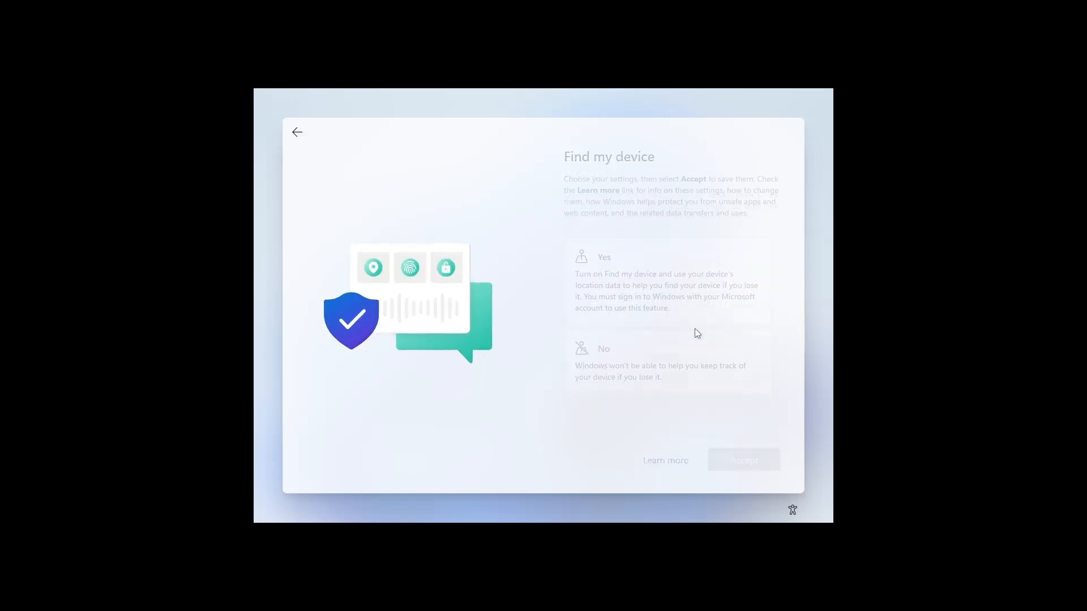
pyautogui.click(743, 460)
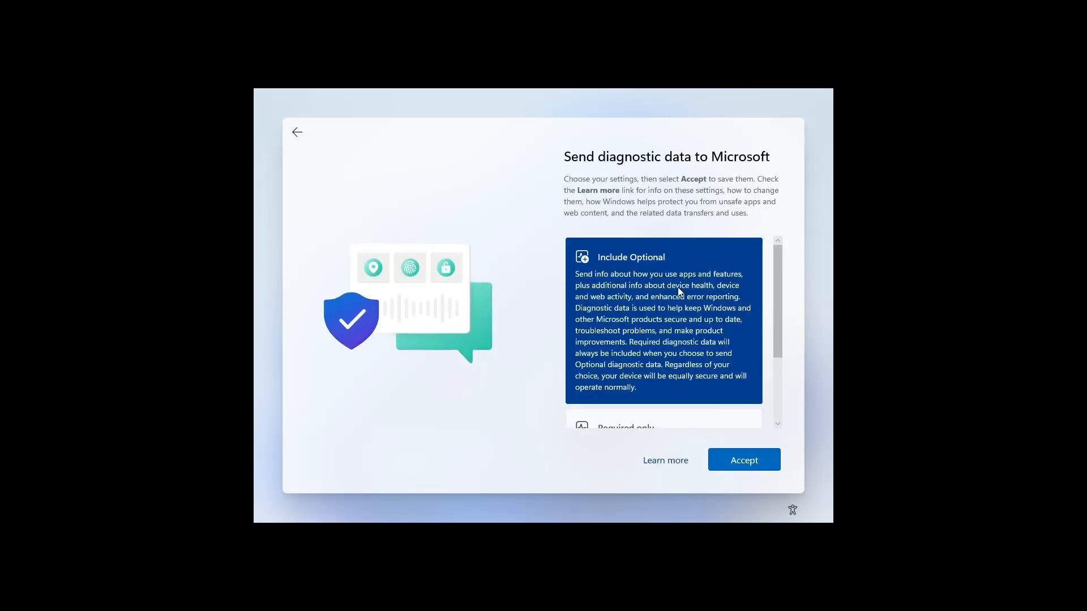
pyautogui.click(743, 460)
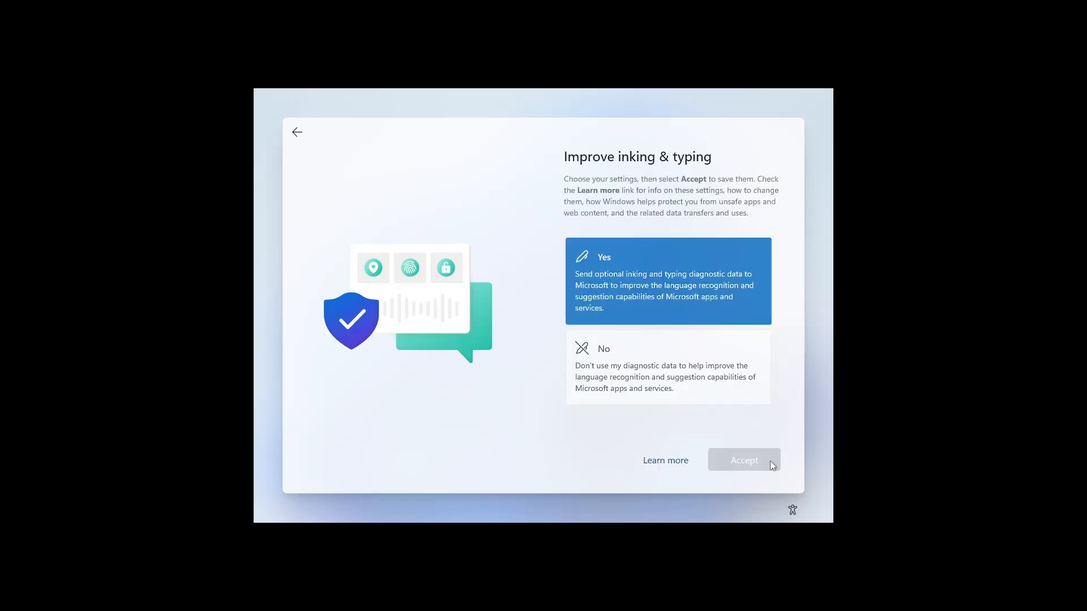
pyautogui.click(743, 461)
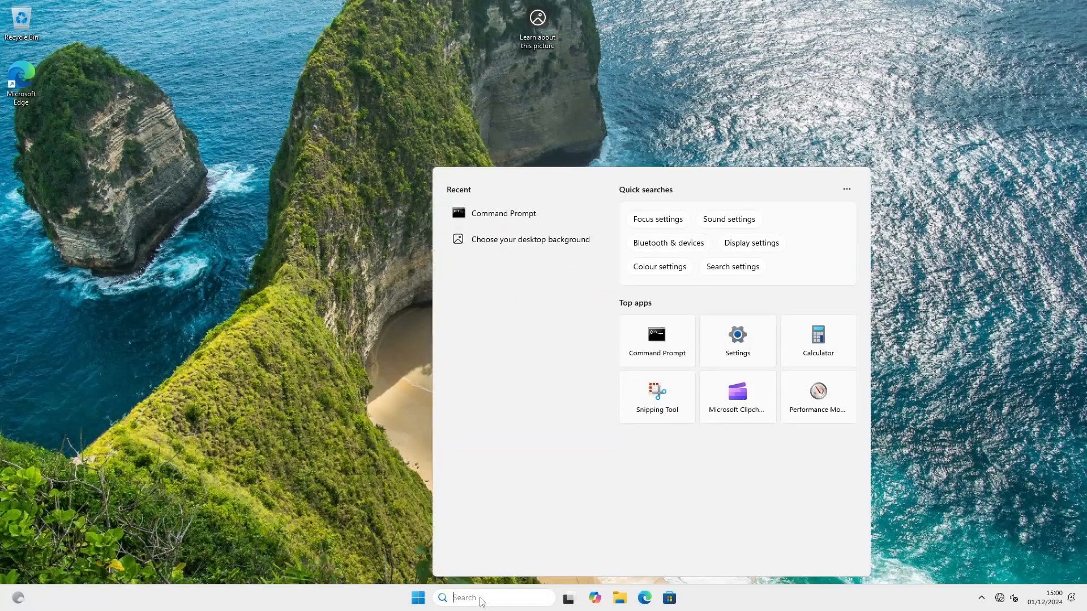
# Step: Run Command Prompt as administrator and execute the netsh commands enabling the ethernet and WI-FI interfaces
pyautogui.write('cmf')
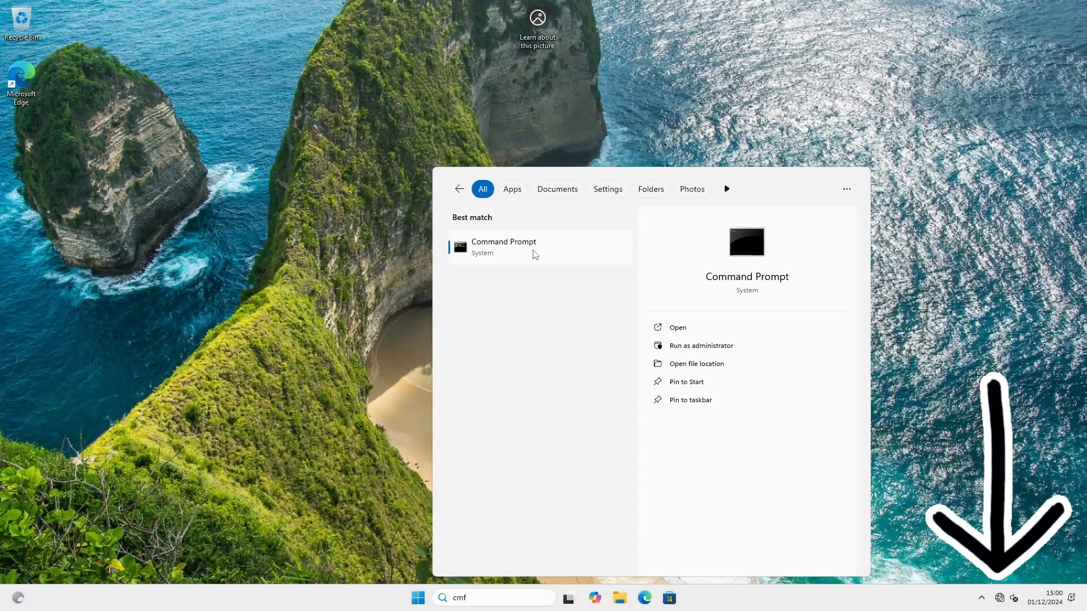
pyautogui.click(700, 345)
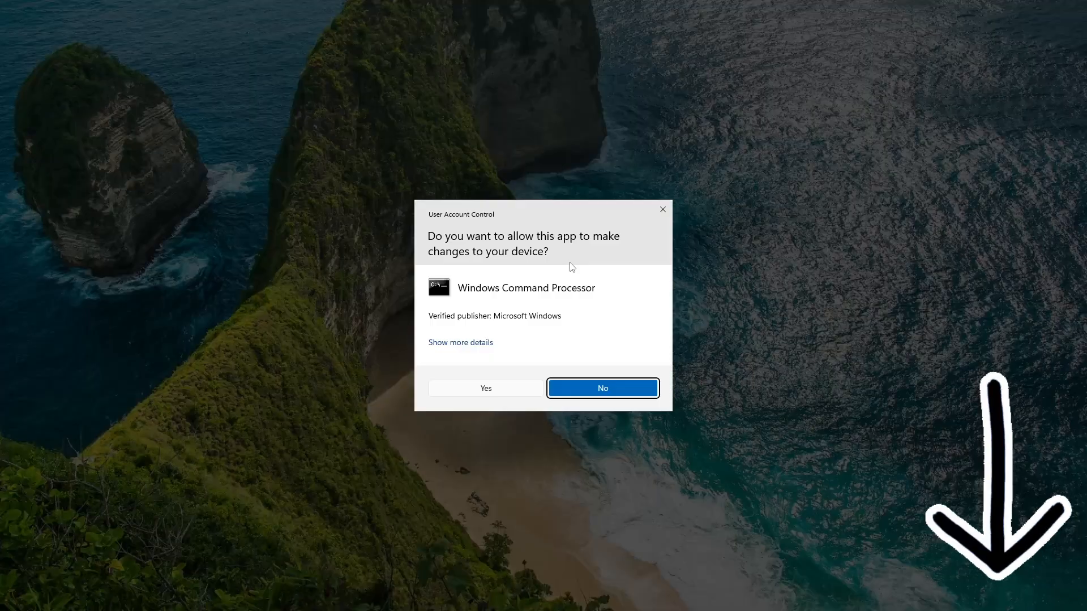
pyautogui.click(486, 388)
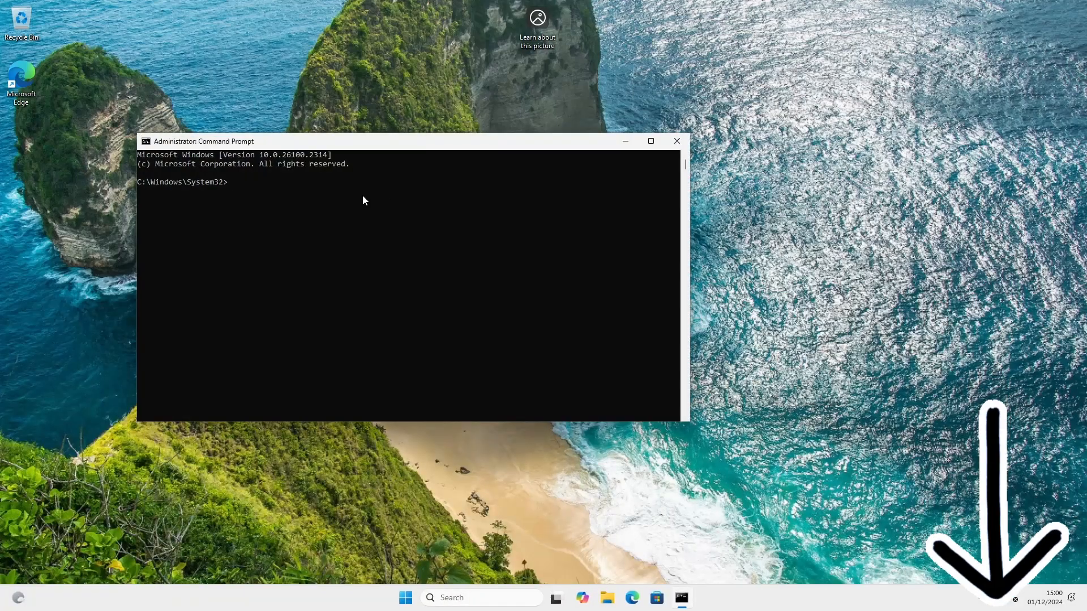
pyautogui.write('netsh interface set interface "ethernet" admin=enabled & netsh interface set interface "WI-FI" admin=enabled')
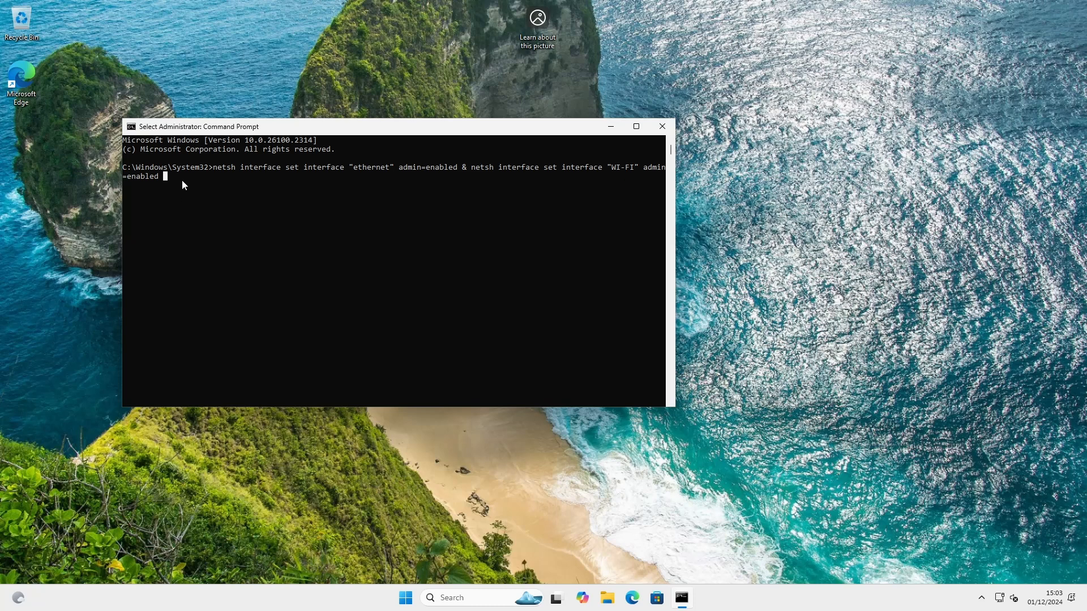
pyautogui.press('enter')
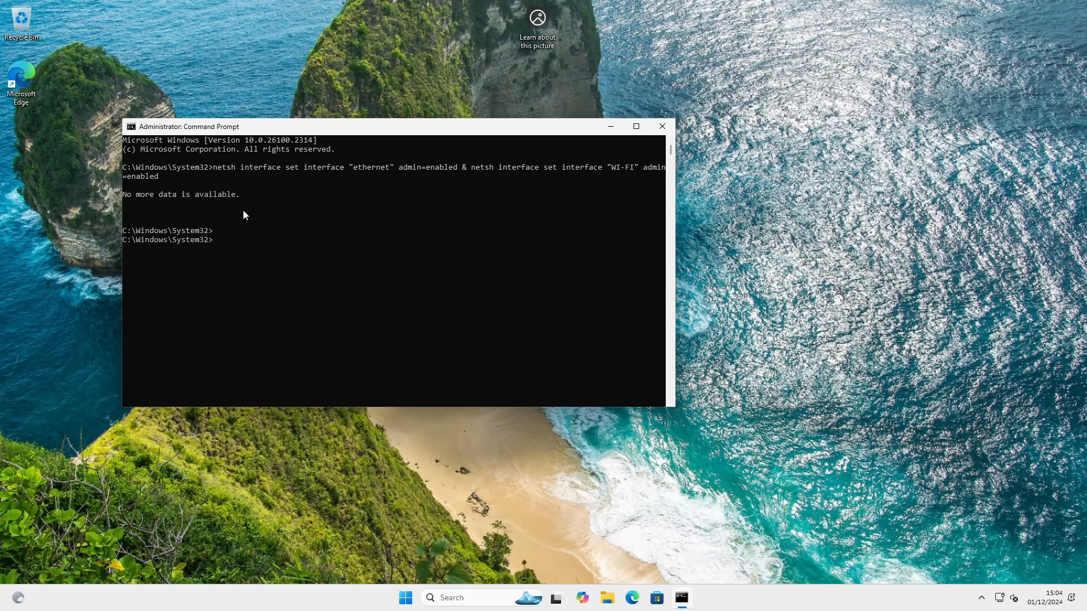
pyautogui.moveTo(660, 126)
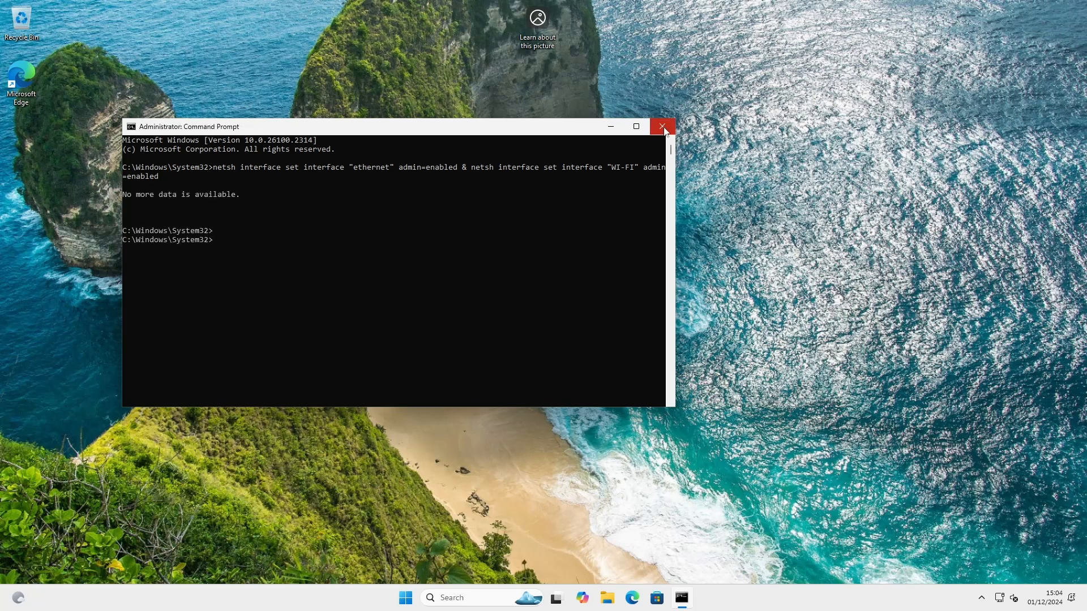
# Step: Close the Command Prompt and show the Start menu with the CADTB account
pyautogui.click(663, 126)
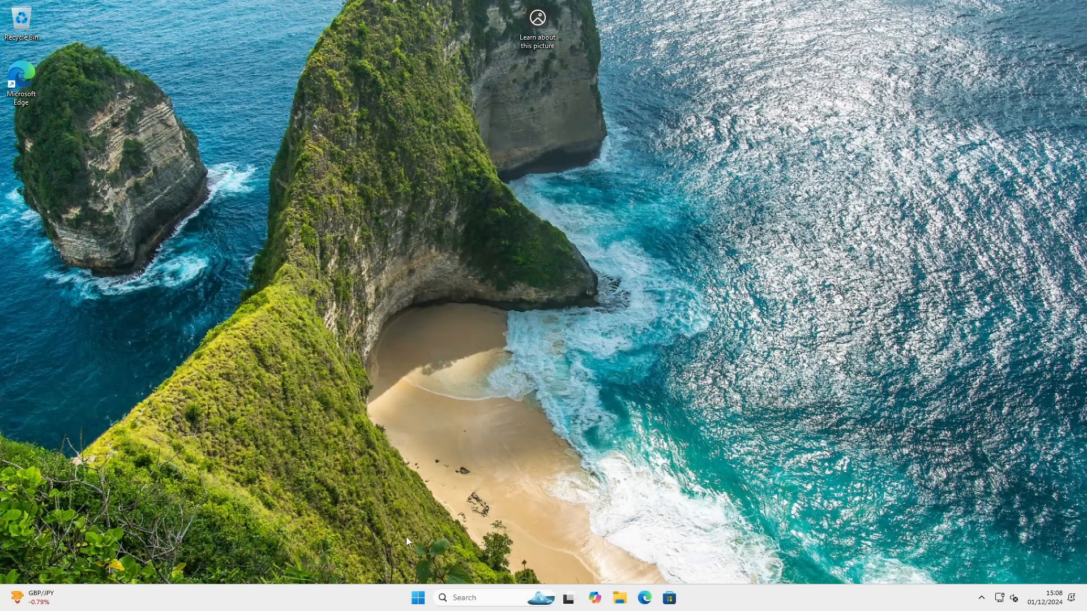
pyautogui.click(418, 598)
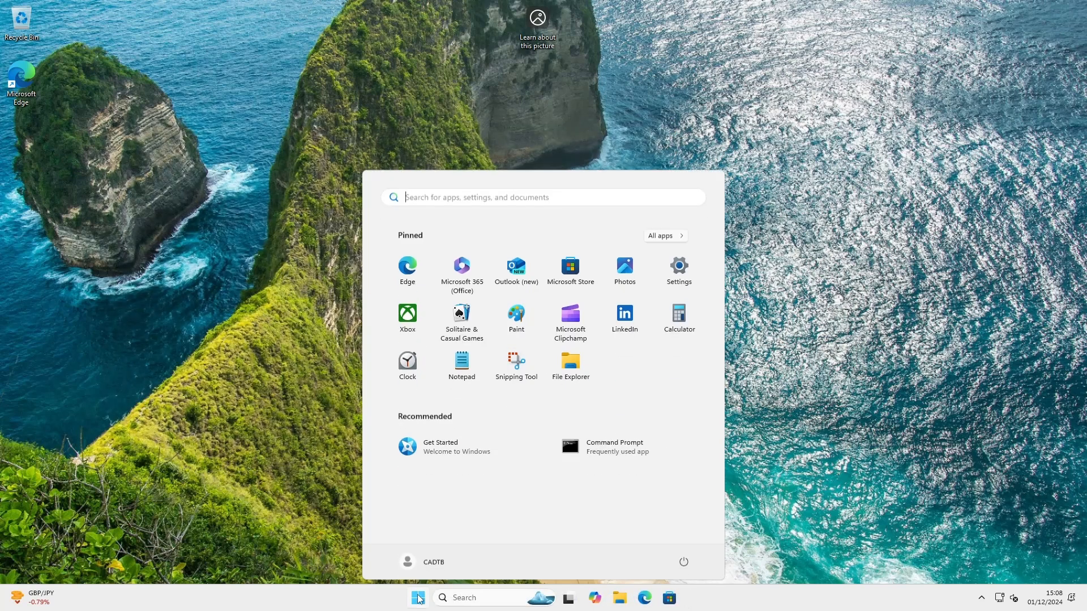